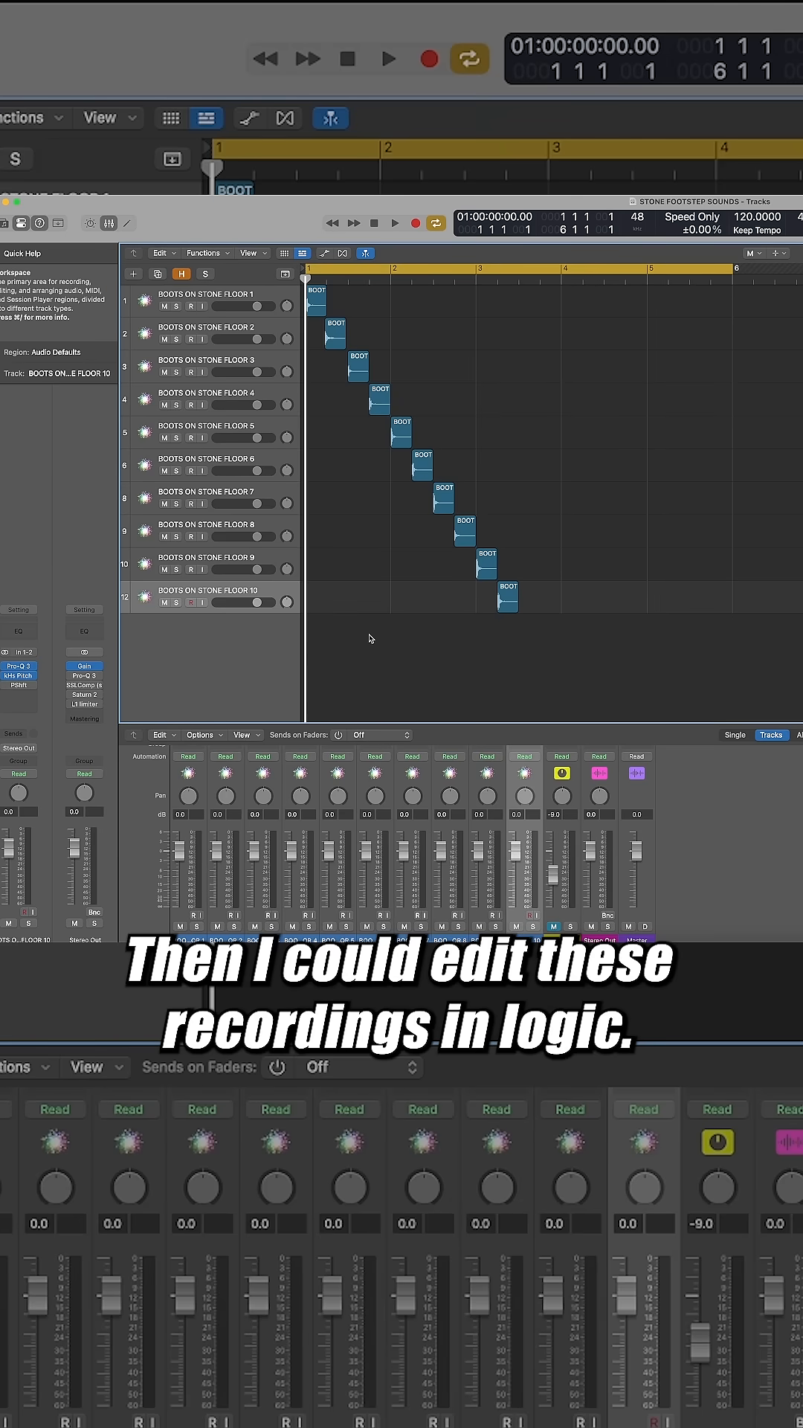
Step: Lower Saturn 2's Band 1 level on Stereo Out to about -3.35 dB
{"action": "left_click", "coordinate": [388, 58]}
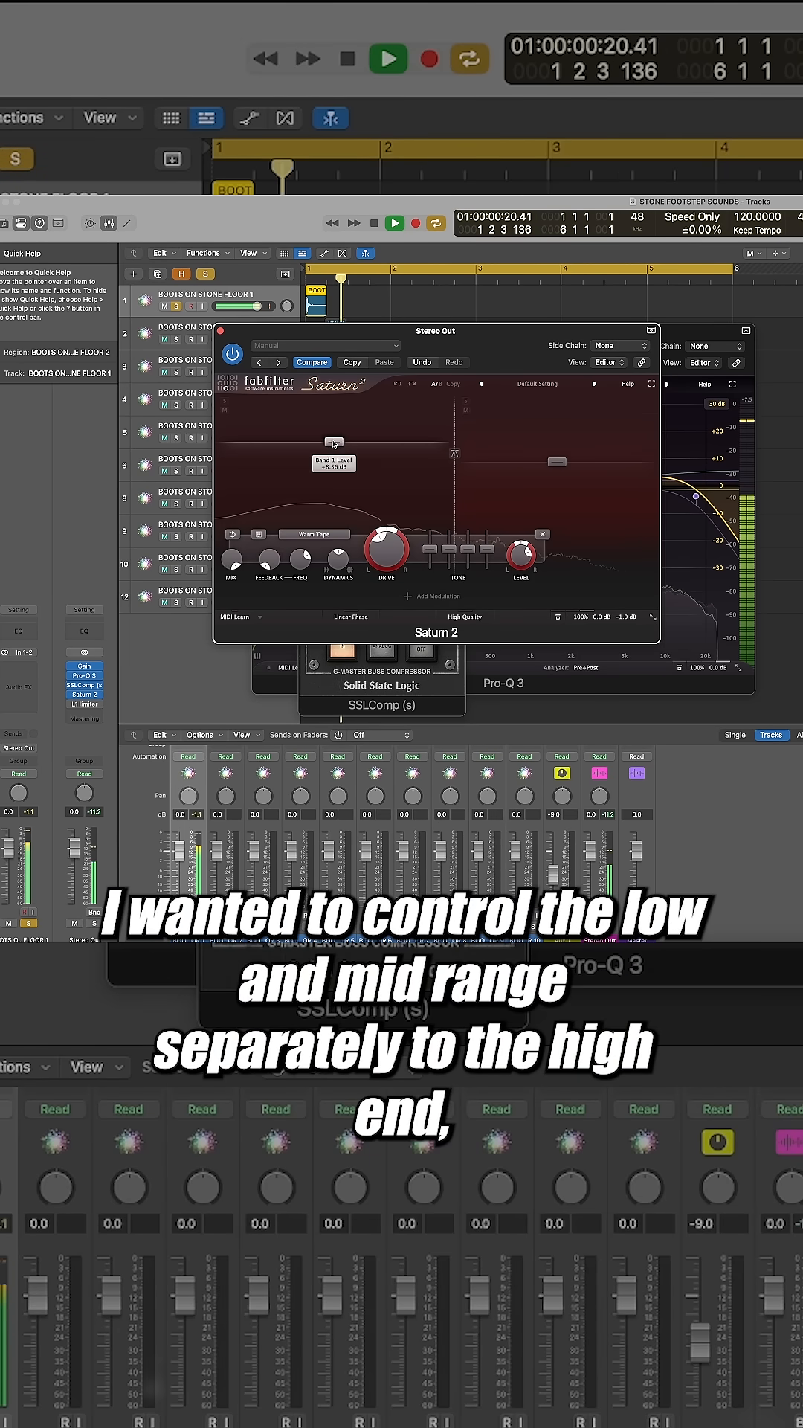
{"action": "left_click_drag", "start_coordinate": [334, 432], "coordinate": [334, 455]}
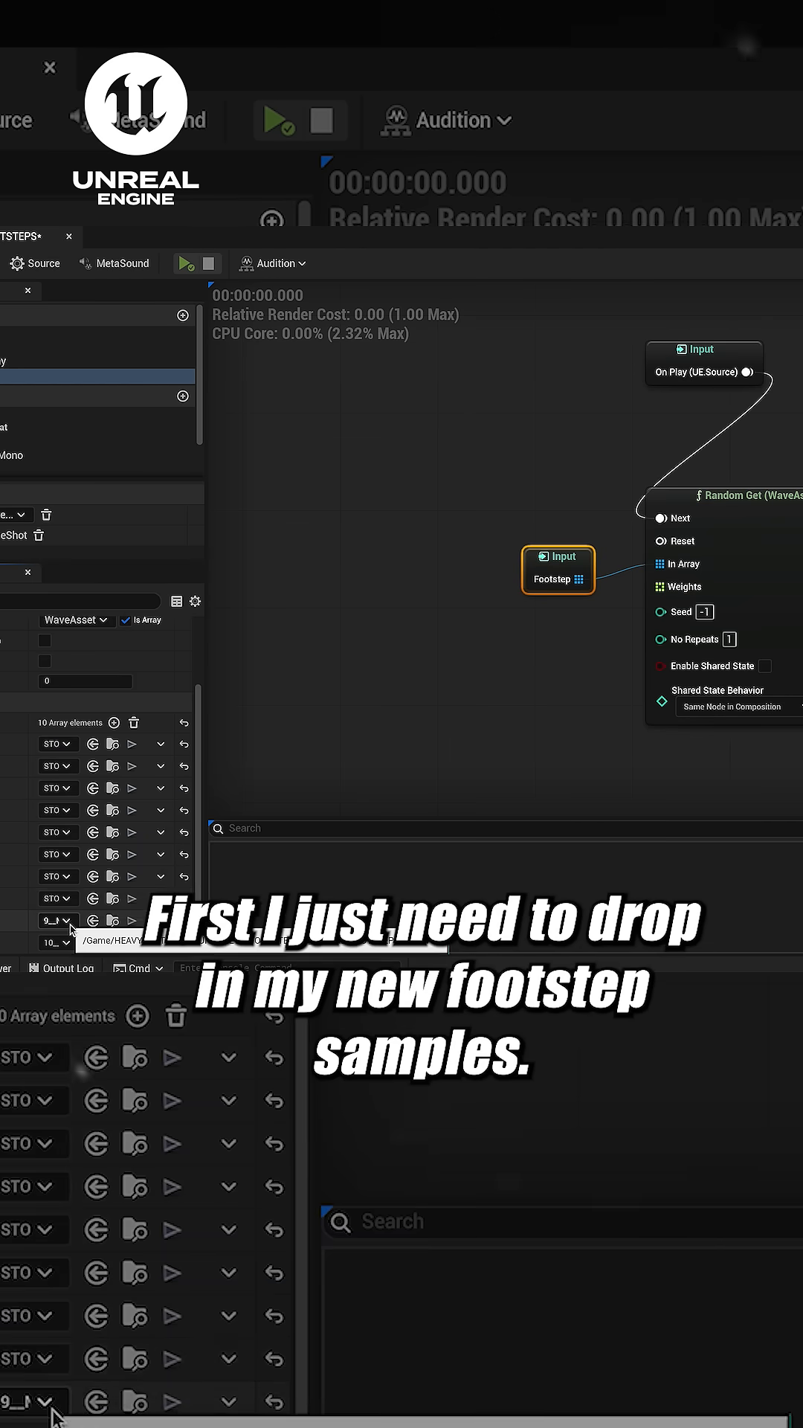
{"action": "left_click", "coordinate": [56, 921]}
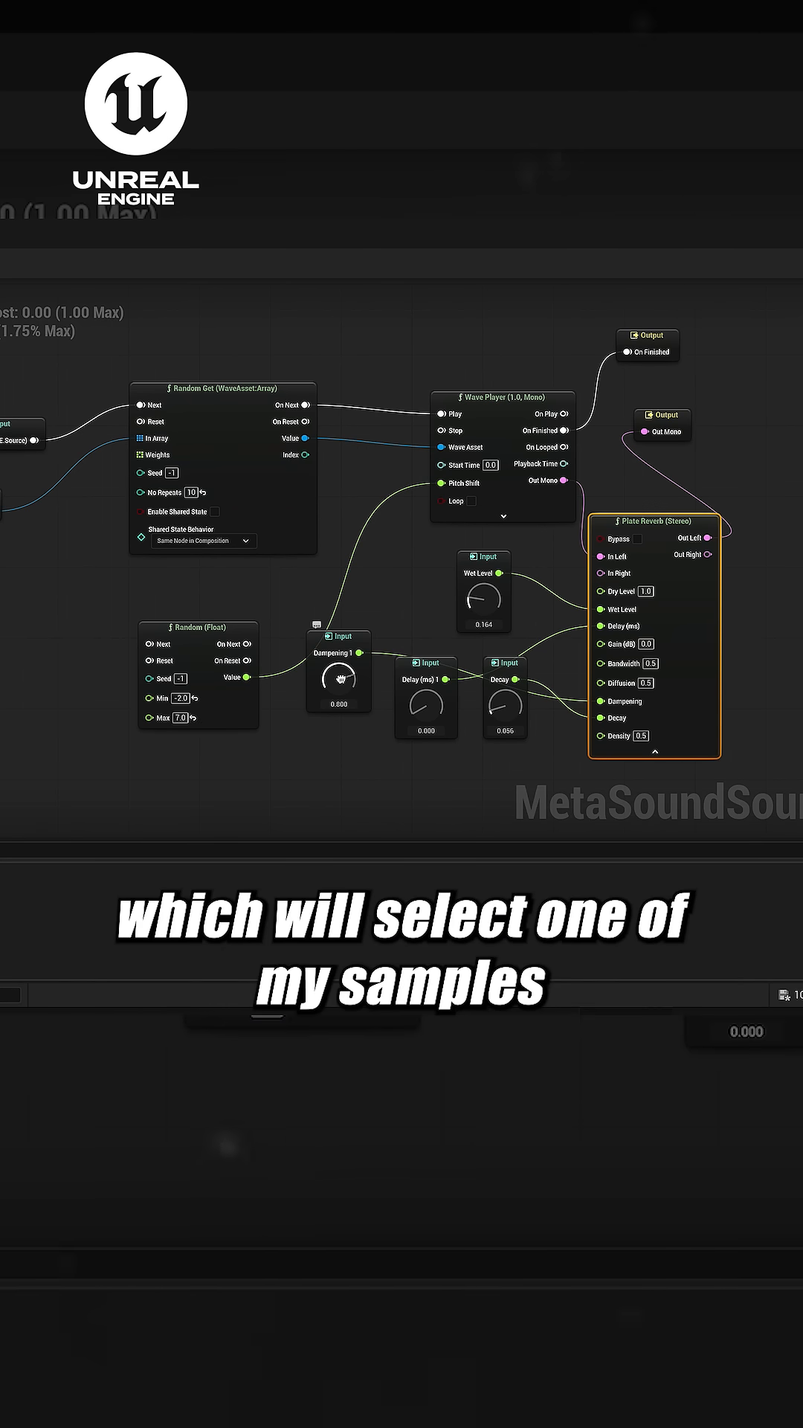
Step: Select the Random (Float) node among the Random Get, Wave Player and Plate Reverb nodes
{"action": "left_click", "coordinate": [198, 626]}
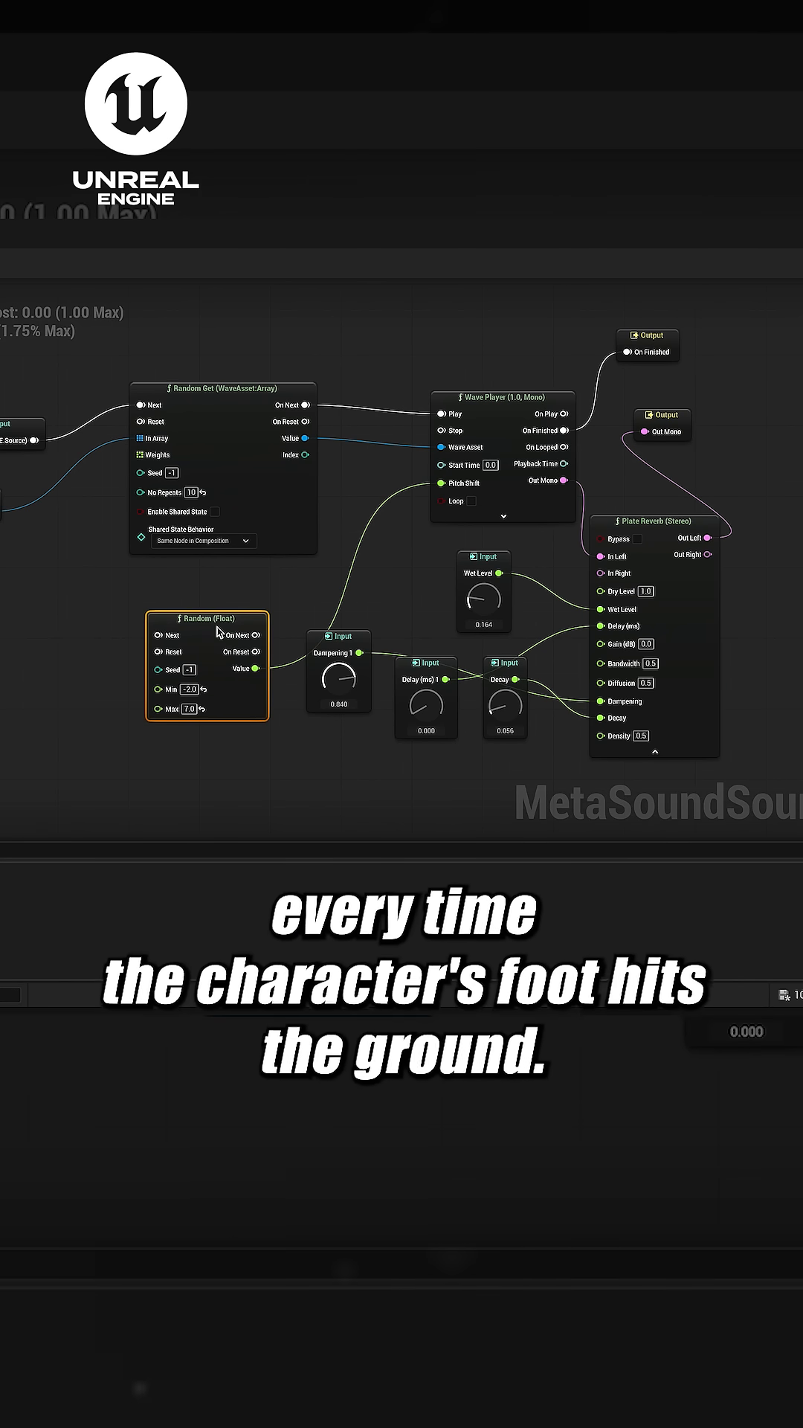